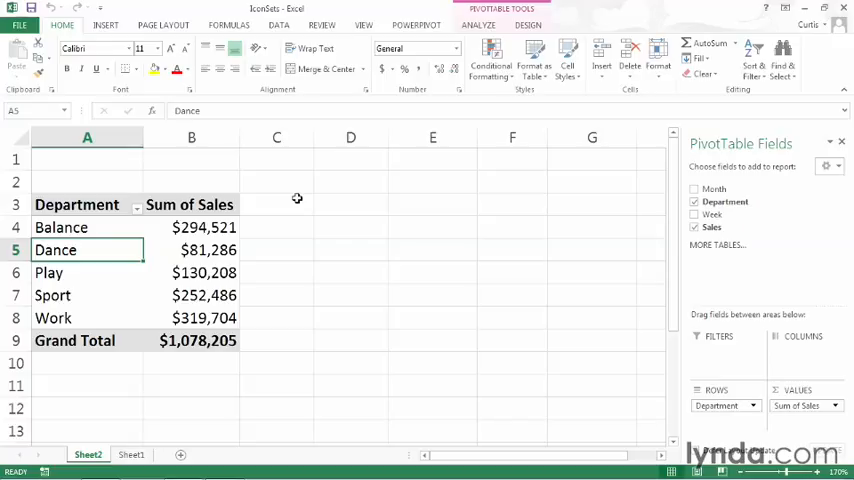
# Select Sum of Sales B4:B8 and bring up the Conditional Formatting icon set choices.
pyautogui.moveTo(192, 228); pyautogui.dragTo(192, 318)
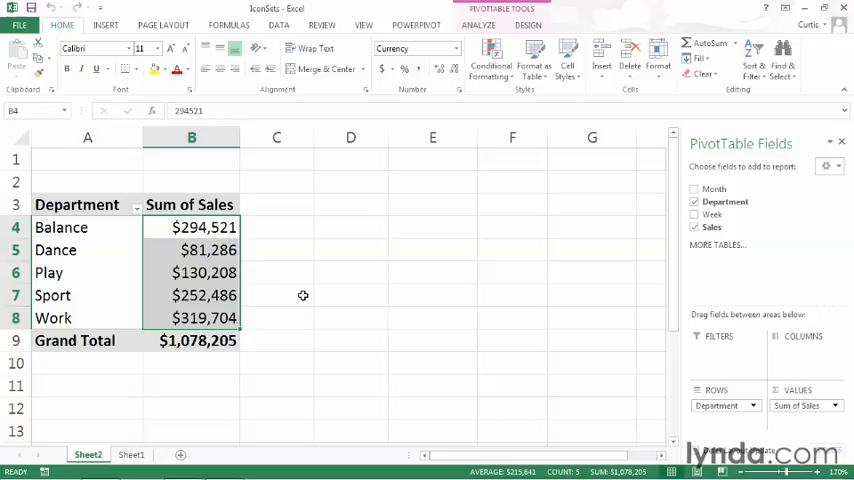
pyautogui.click(62, 24)
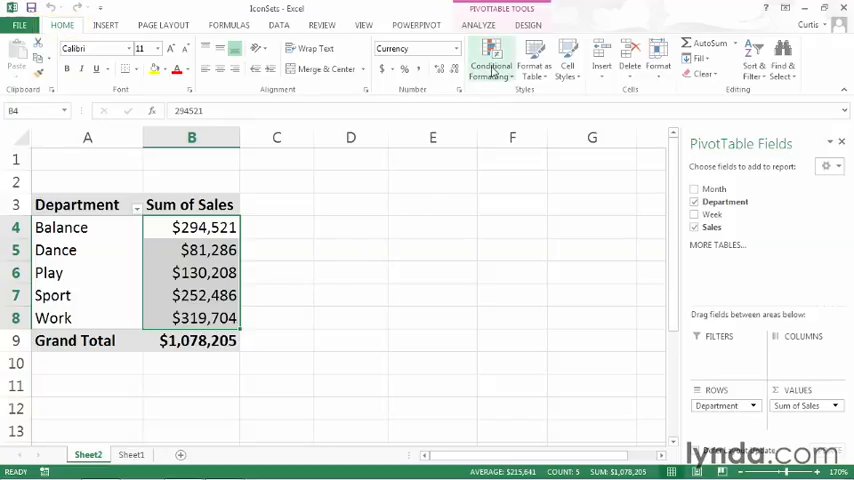
pyautogui.click(492, 58)
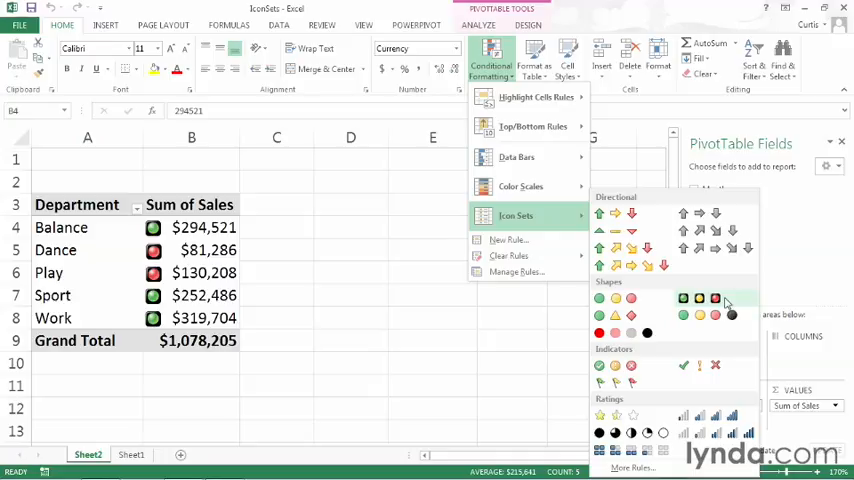
# Apply the 3 Traffic Lights icon set to B4:B8 and reselect the range.
pyautogui.click(714, 300)
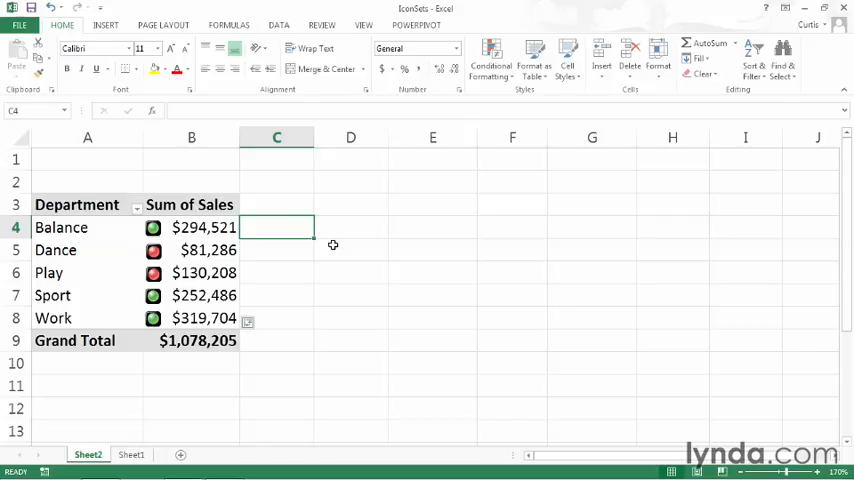
pyautogui.moveTo(312, 244)
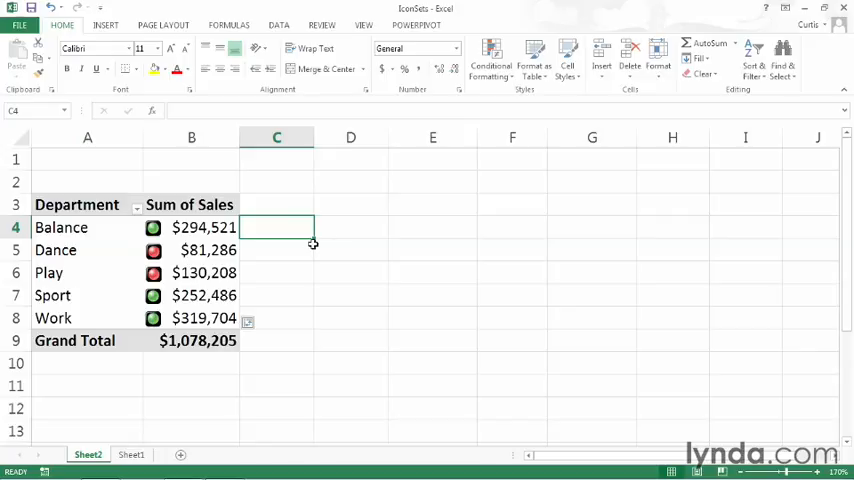
pyautogui.click(204, 228)
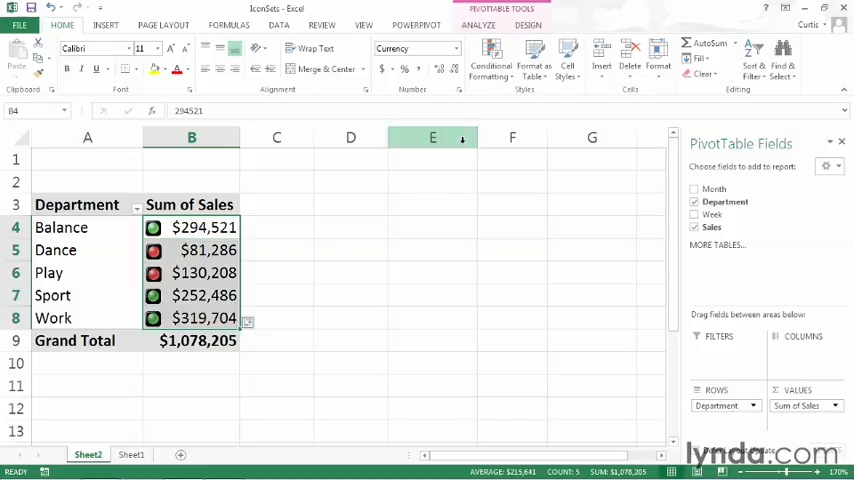
# Open Manage Rules and select the Icon Set rule for the PivotTable.
pyautogui.click(490, 58)
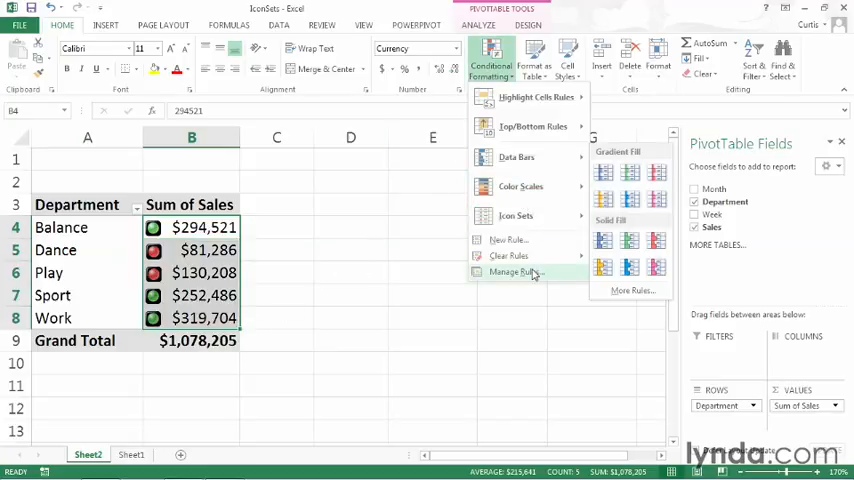
pyautogui.click(516, 272)
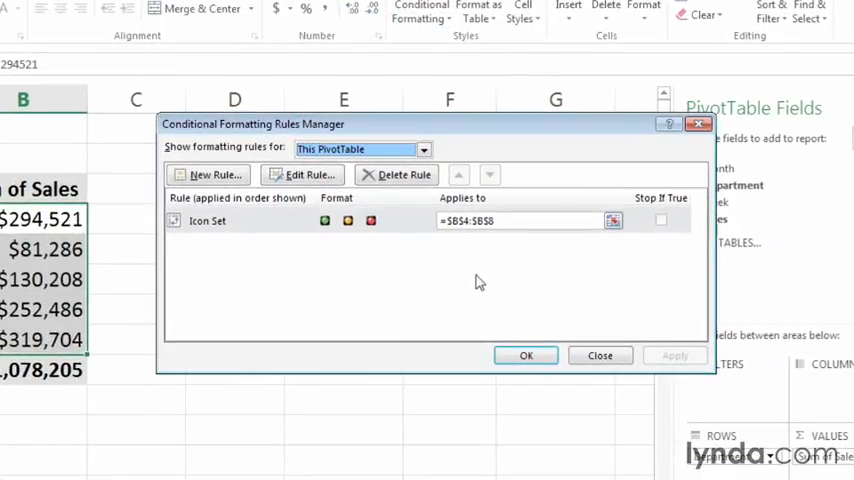
pyautogui.moveTo(284, 232)
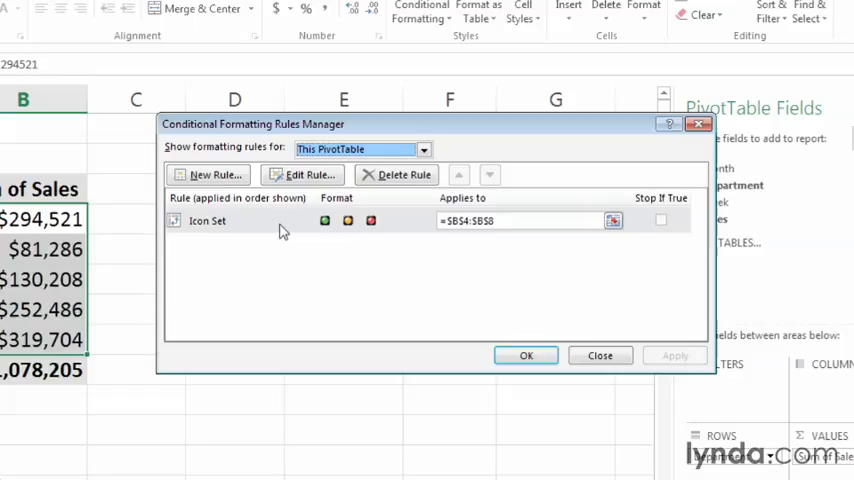
pyautogui.click(208, 220)
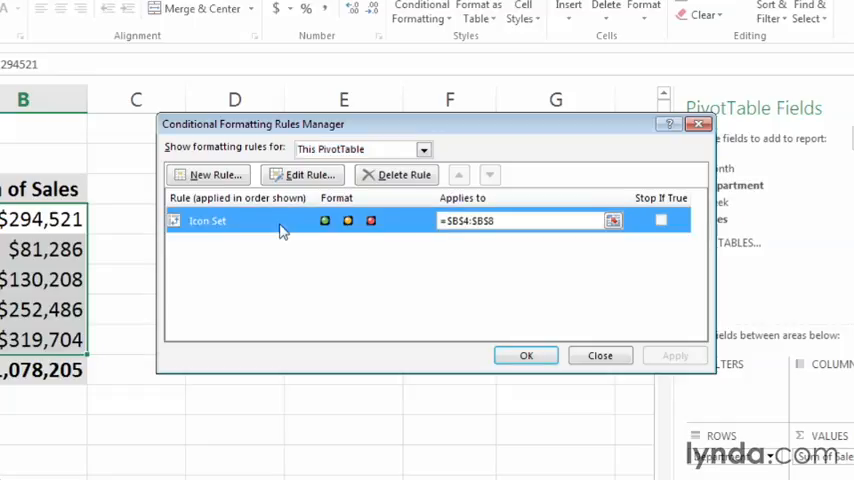
# Edit the Icon Set rule, revealing its 67 and 33 percent thresholds.
pyautogui.click(304, 174)
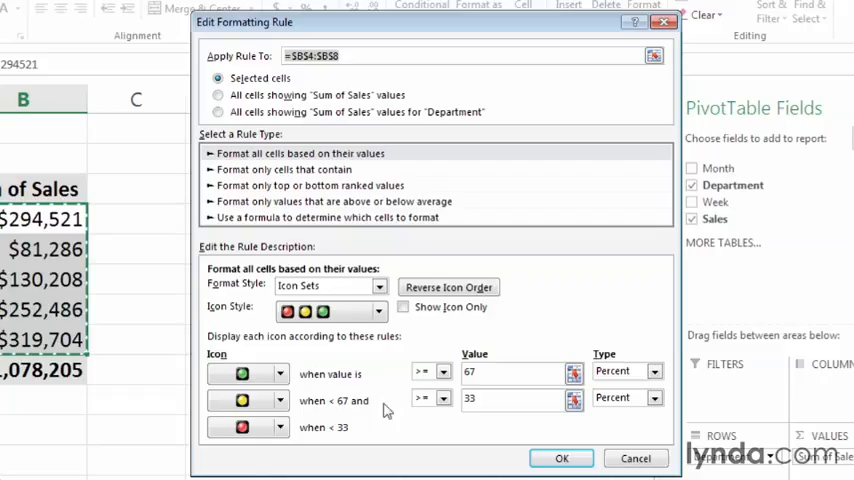
pyautogui.moveTo(476, 420)
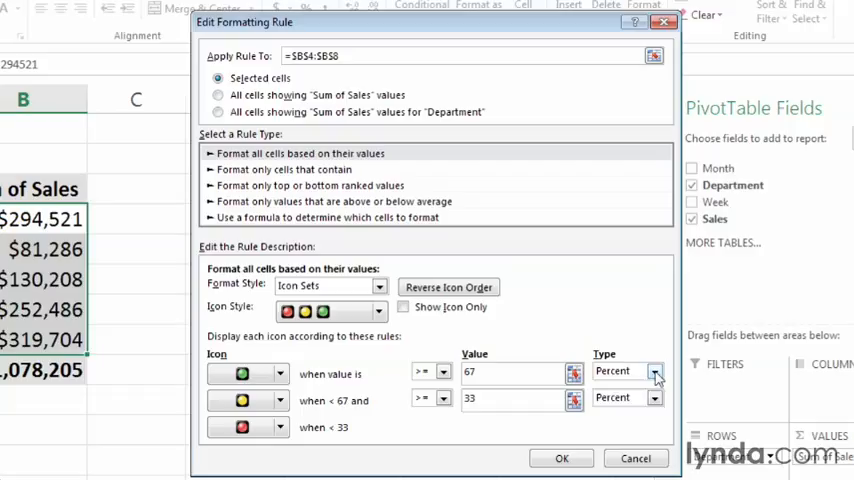
# Make the green threshold a Number type of 275000.
pyautogui.click(656, 372)
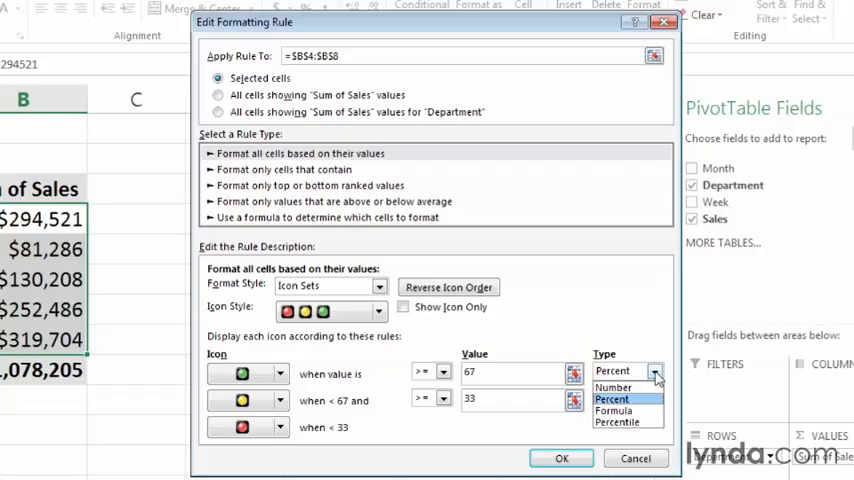
pyautogui.click(612, 388)
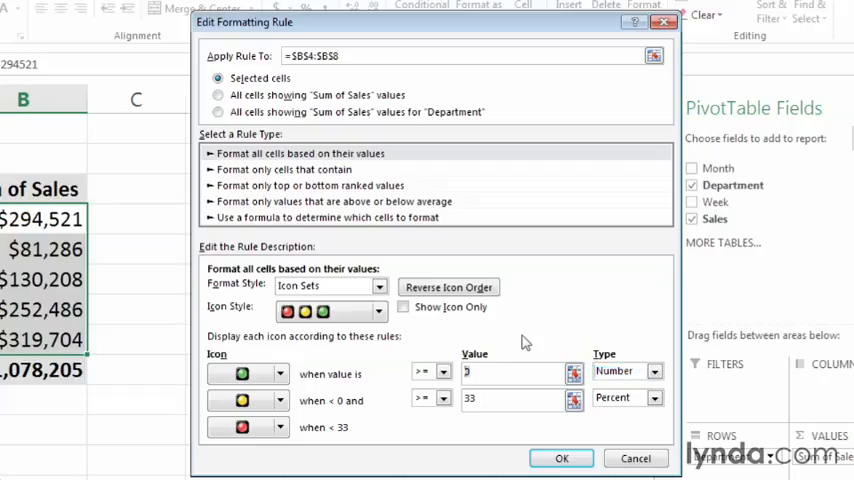
pyautogui.write('275000')
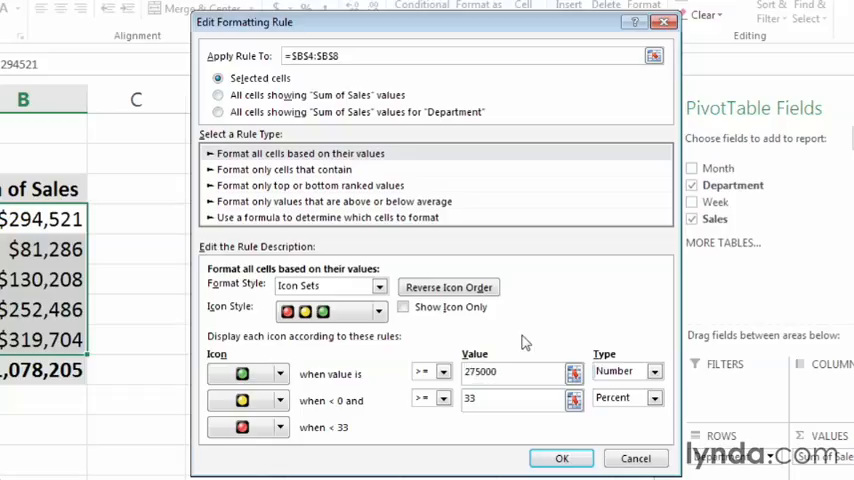
pyautogui.moveTo(672, 398)
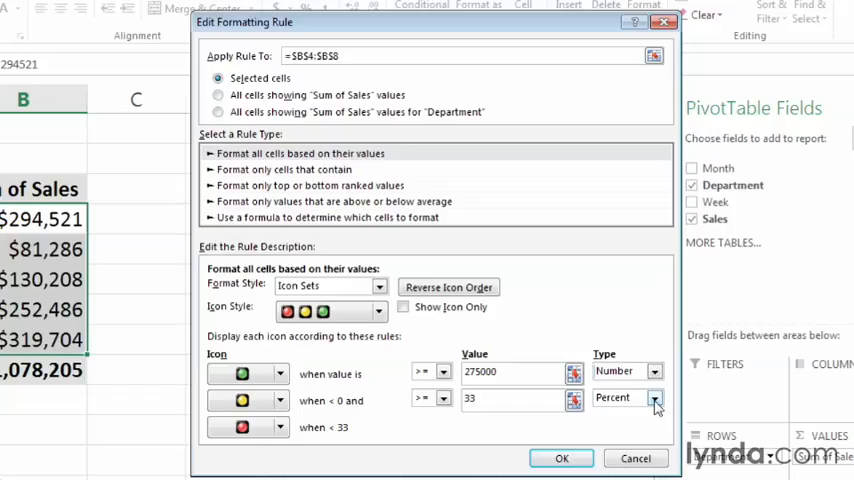
# Make the yellow threshold a Number type of 100000, leaving red below it.
pyautogui.click(656, 398)
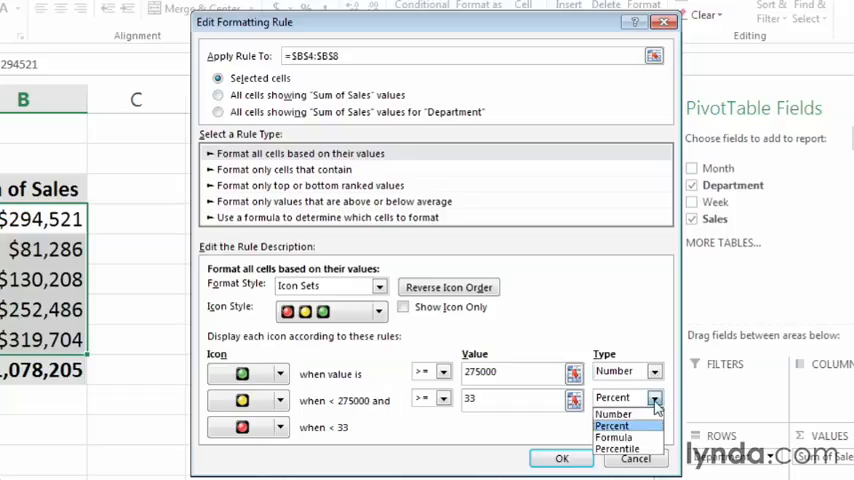
pyautogui.click(612, 412)
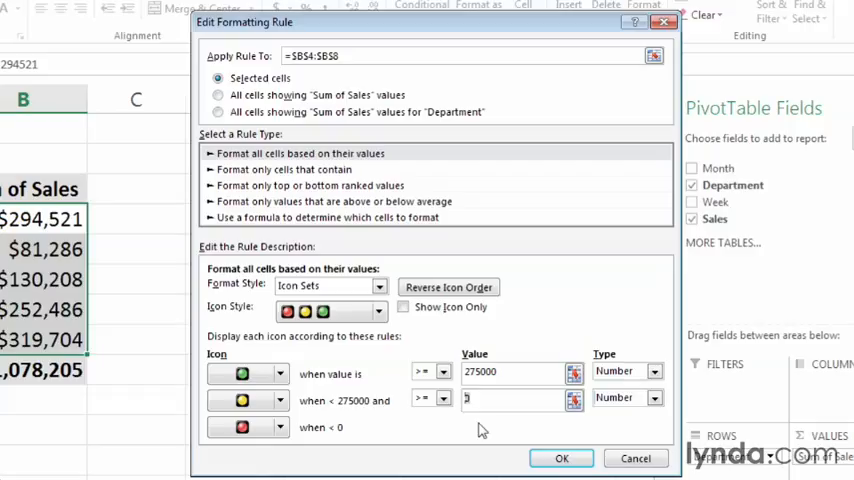
pyautogui.write('100000')
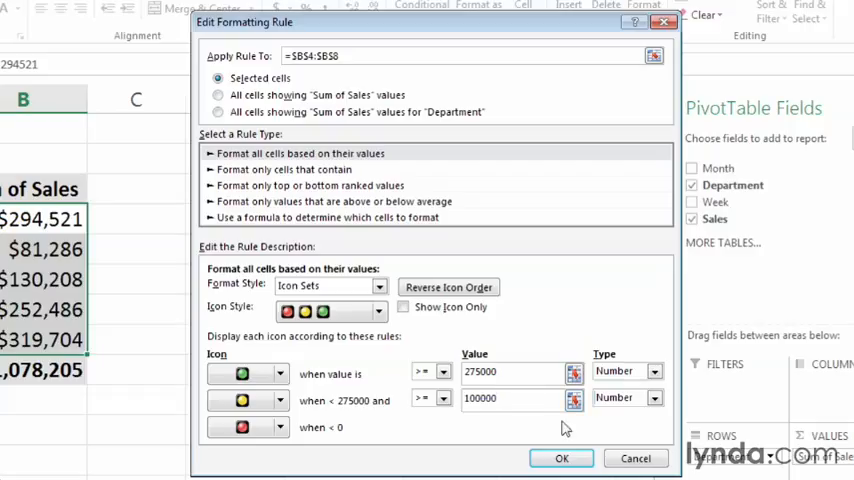
# Confirm the rule so Play and Sport show yellow and Dance red, checking their values.
pyautogui.click(560, 458)
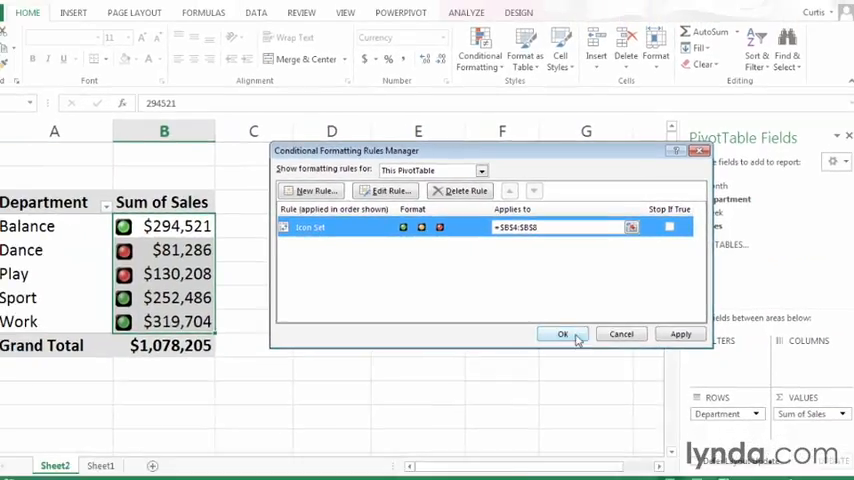
pyautogui.click(562, 334)
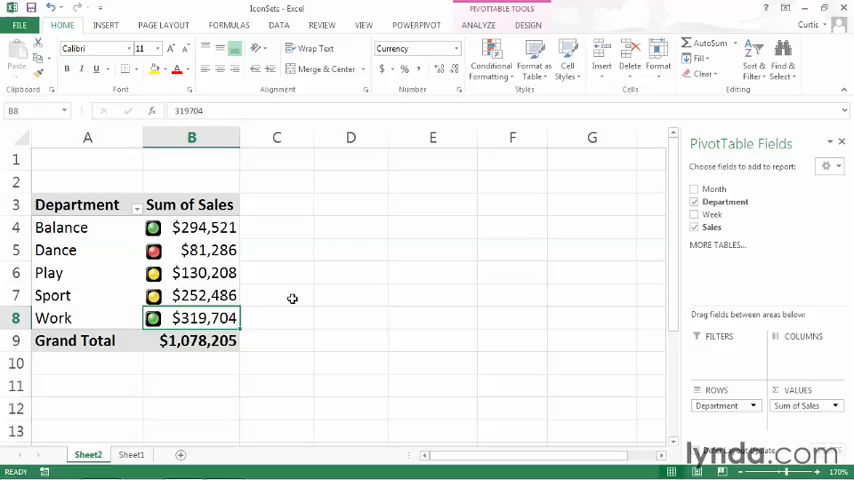
pyautogui.moveTo(204, 296)
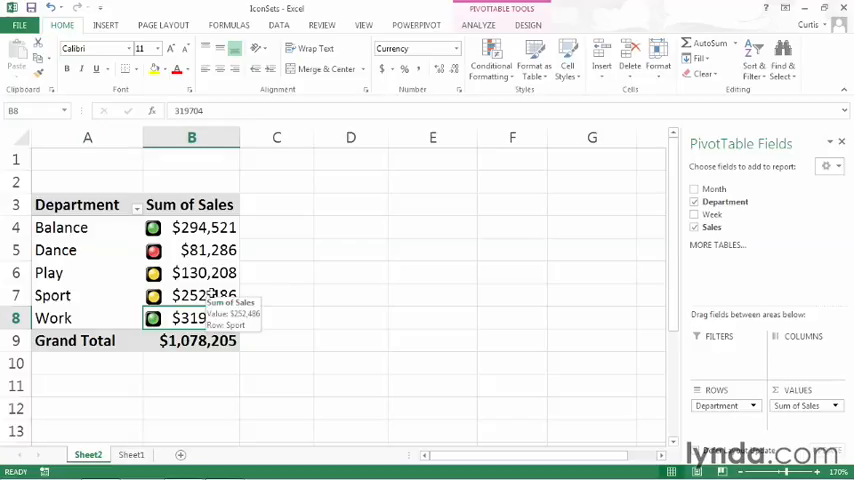
pyautogui.click(192, 272)
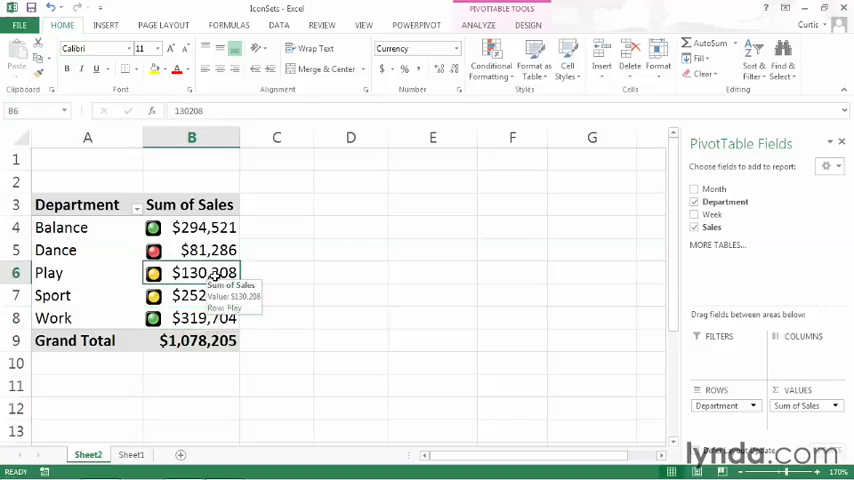
pyautogui.click(192, 250)
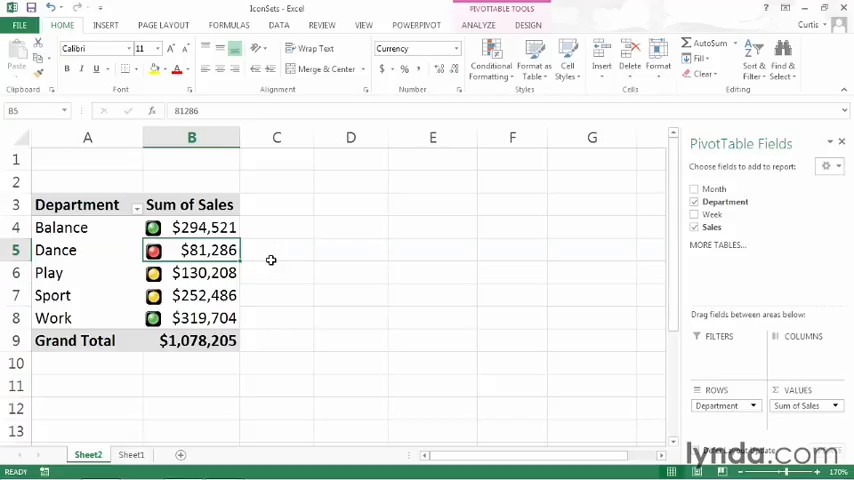